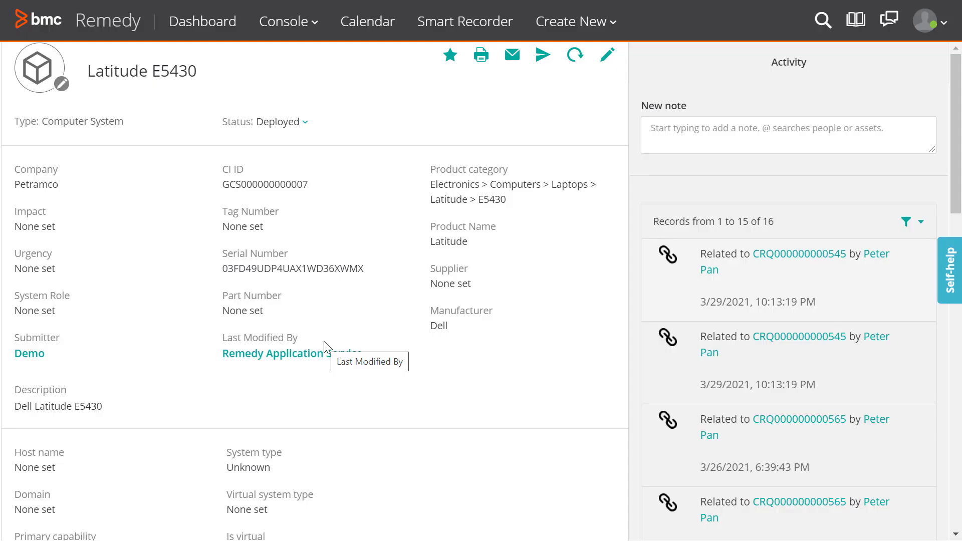
mouse_move(295, 160)
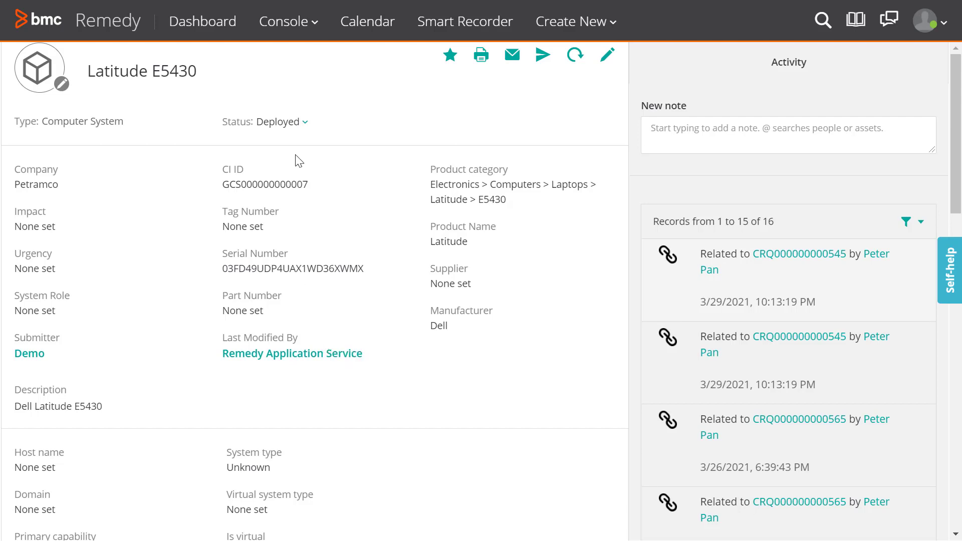
mouse_move(305, 122)
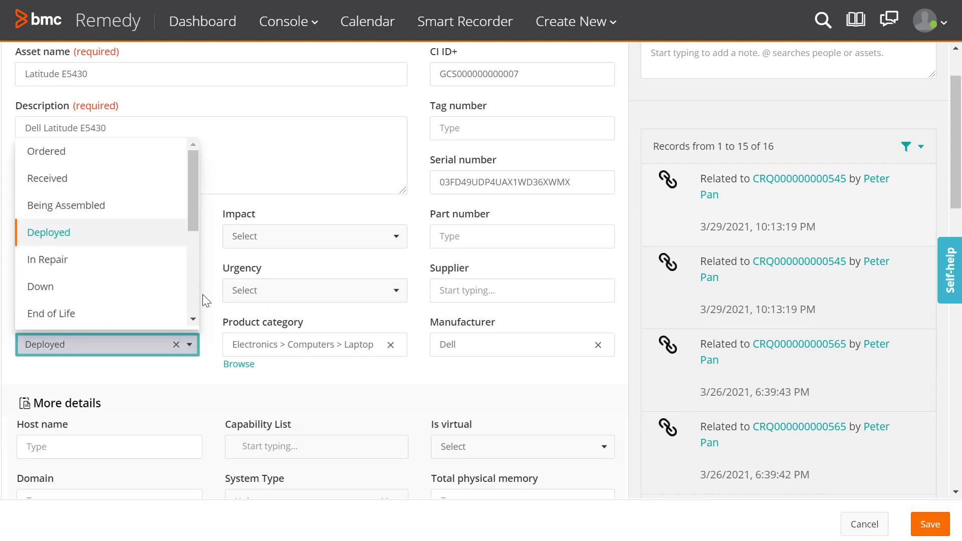
- Set the Latitude E5430 asset's status to In Inventory from the scrolled Status list
scroll("down", 3)
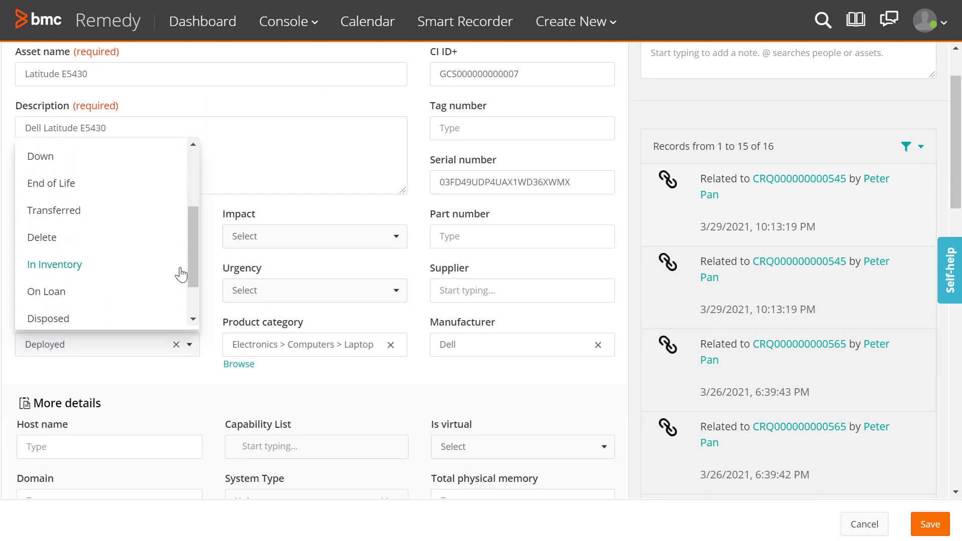
left_click(54, 264)
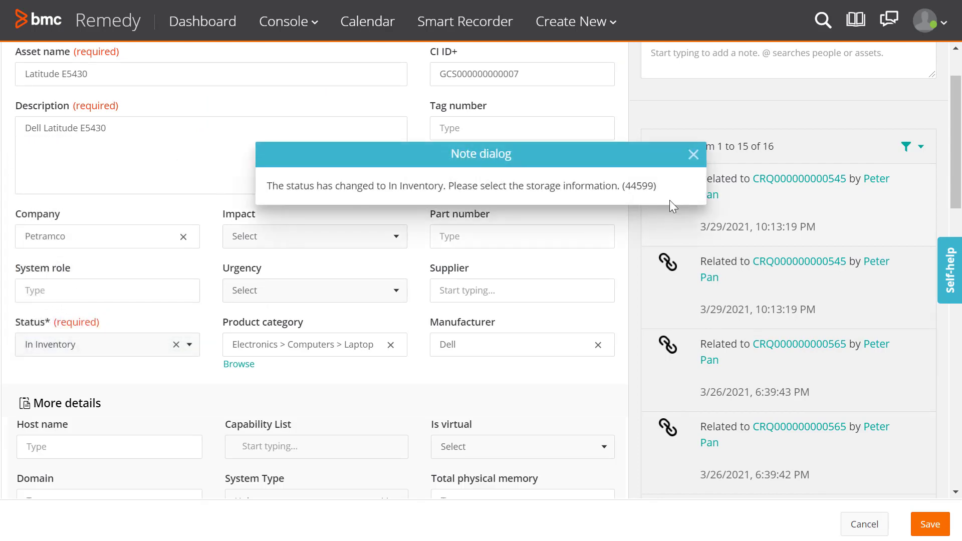
mouse_move(694, 154)
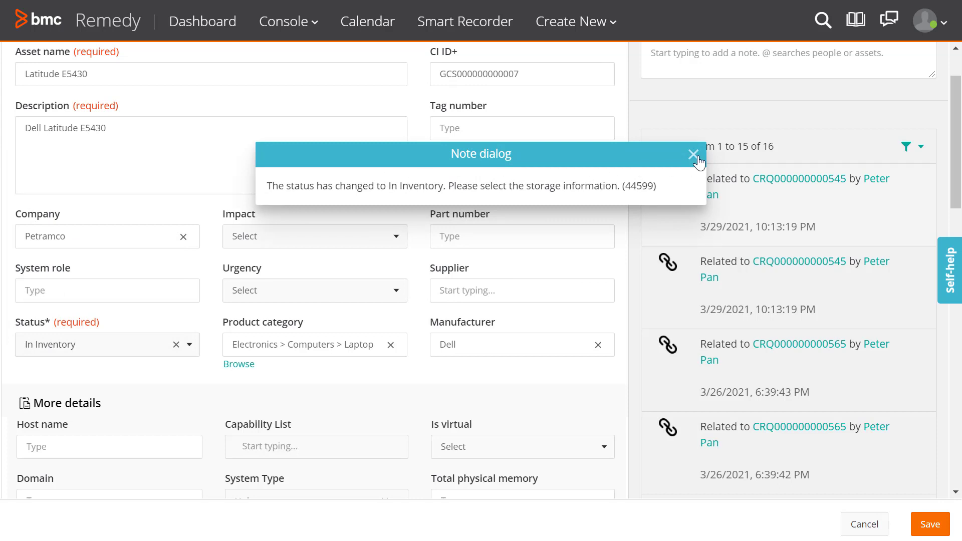
- Search locations with % and save File Room (San Jose, room 424) as the inventory location
left_click(693, 155)
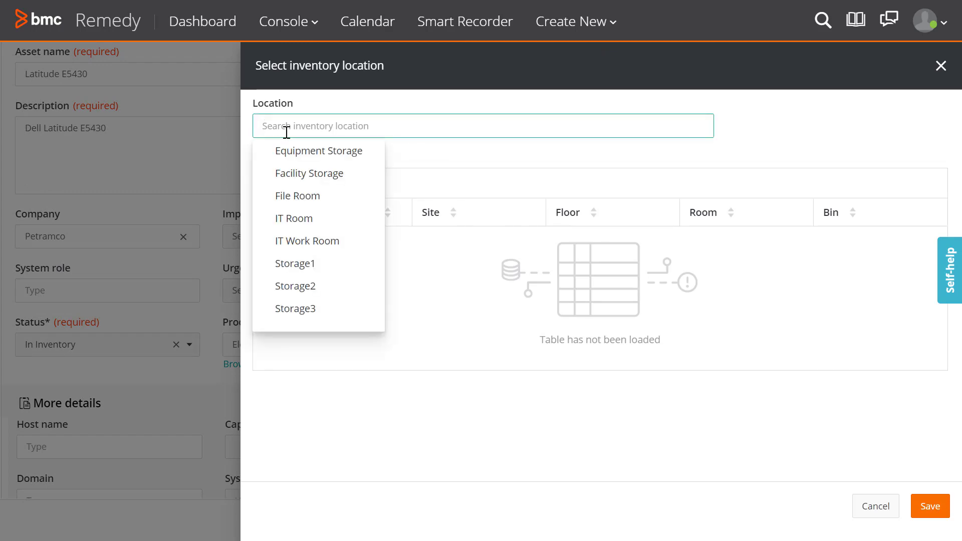
type("%")
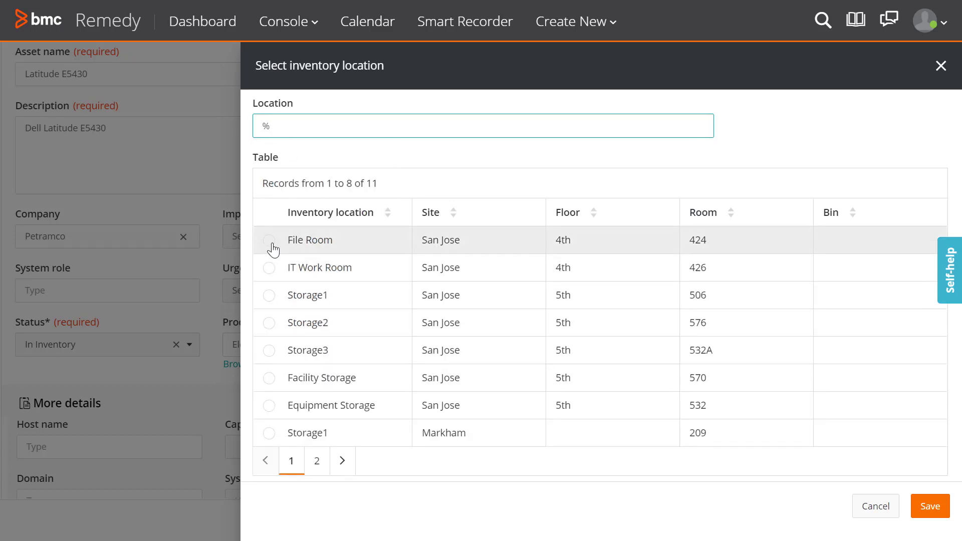
left_click(269, 239)
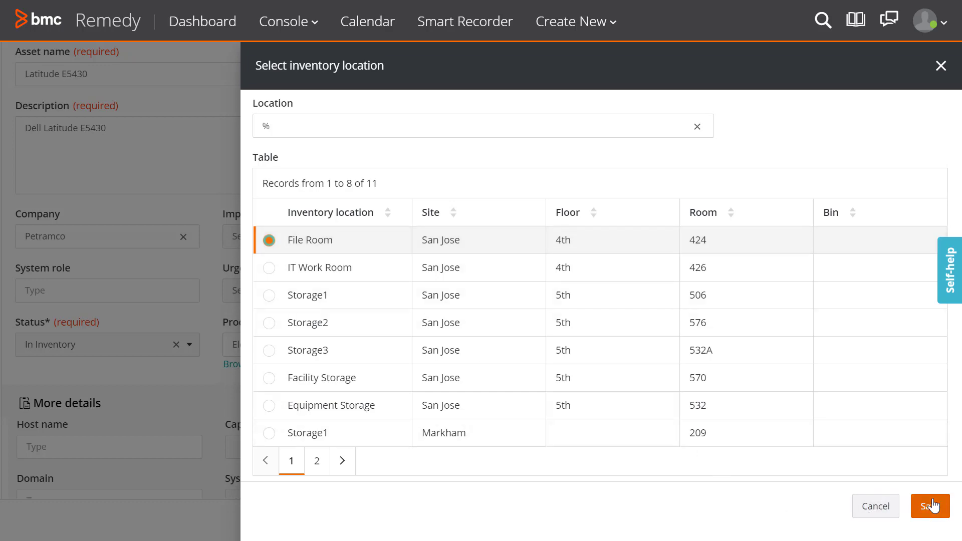
left_click(928, 505)
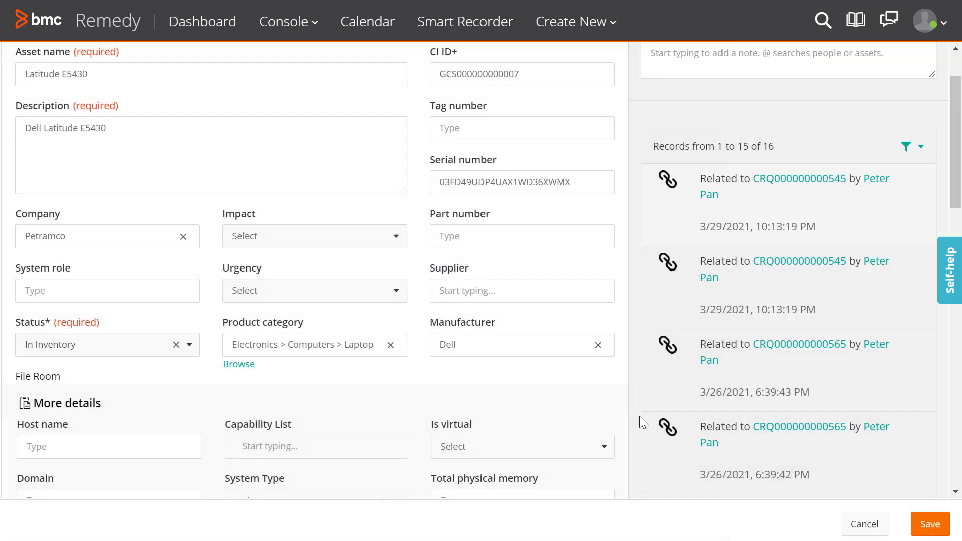